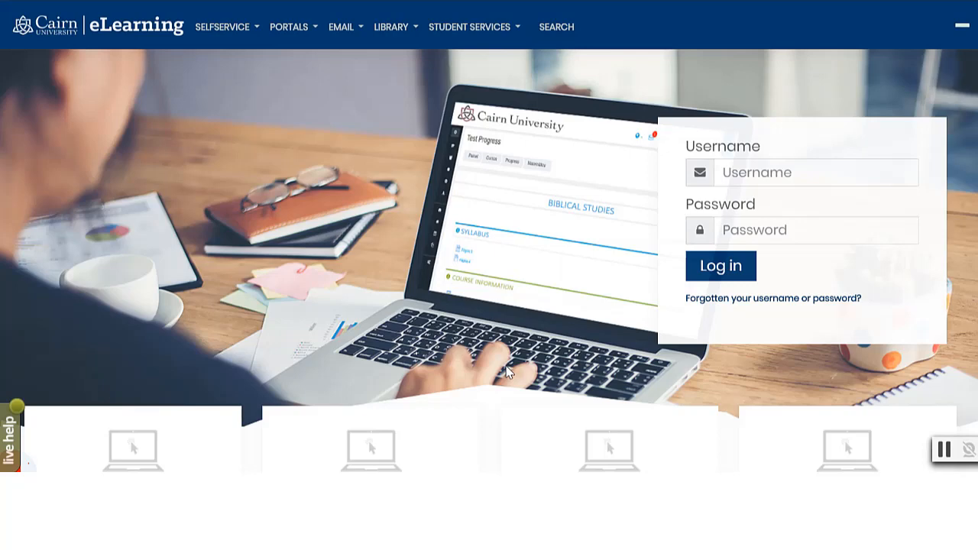
{"action": "mouse_move", "coordinate": [328, 382]}
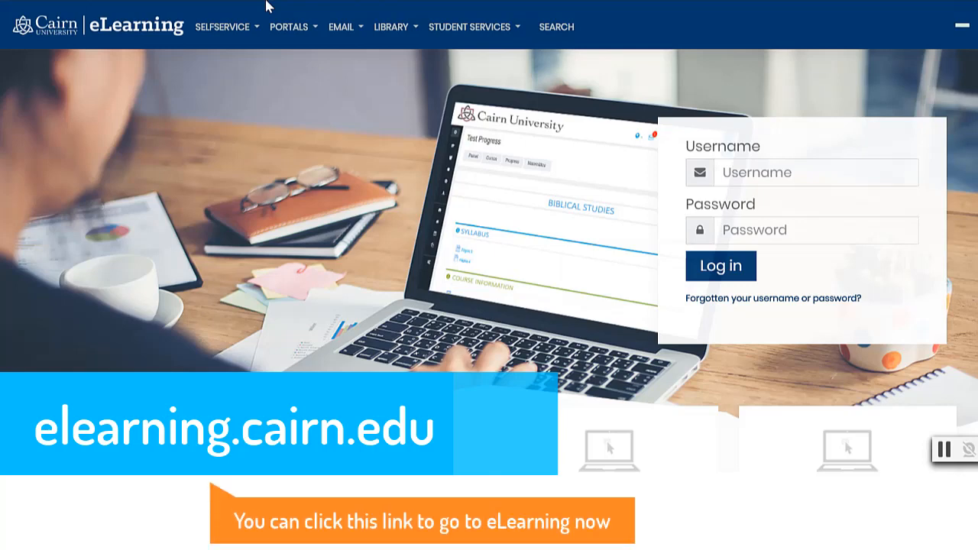
{"action": "mouse_move", "coordinate": [679, 168]}
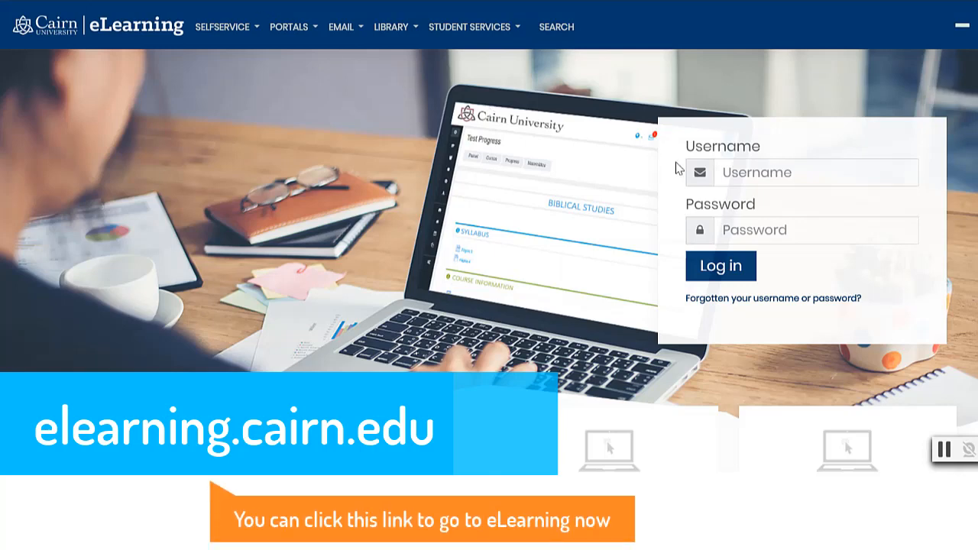
- Attempt a sign-in with empty credentials and review the login page
{"action": "left_click", "coordinate": [816, 171]}
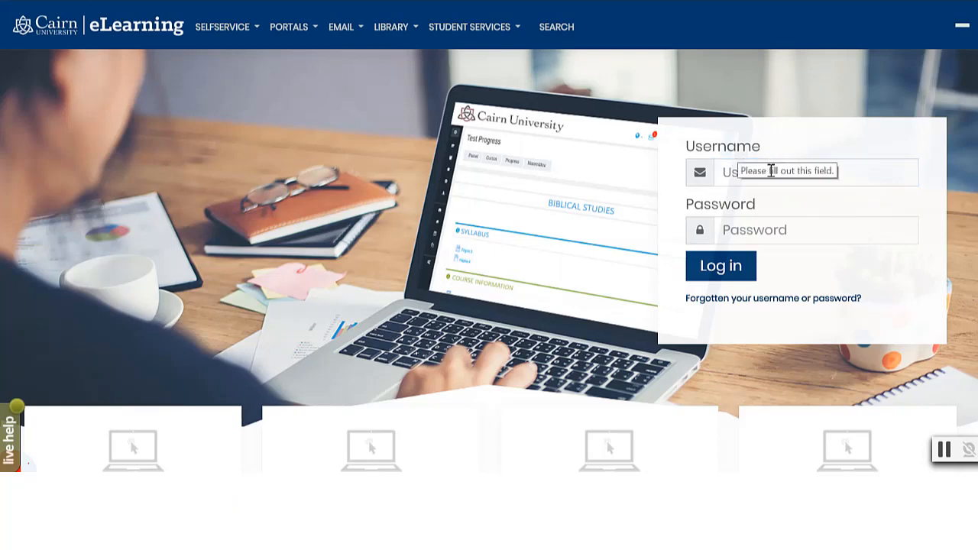
{"action": "scroll", "scroll_direction": "down", "scroll_amount": 3}
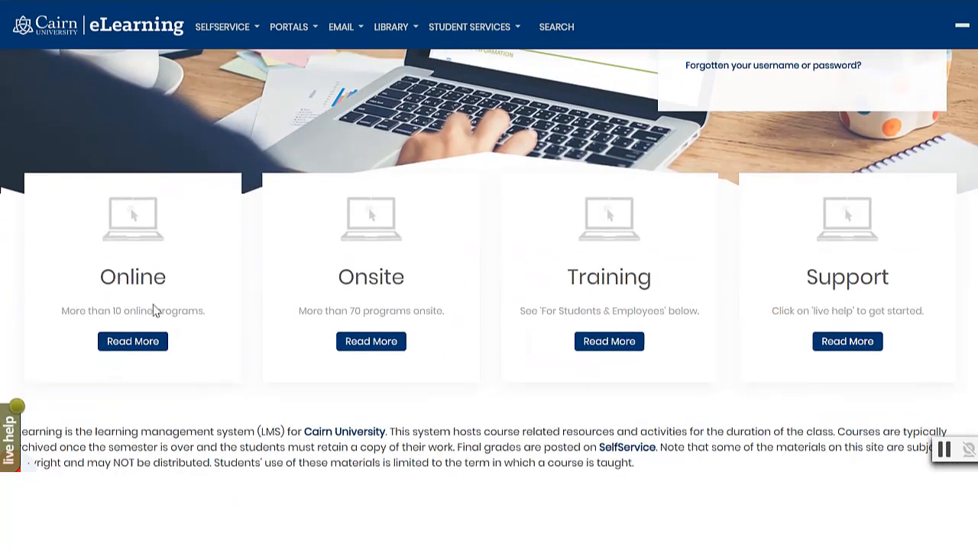
{"action": "scroll", "scroll_direction": "down", "scroll_amount": 3}
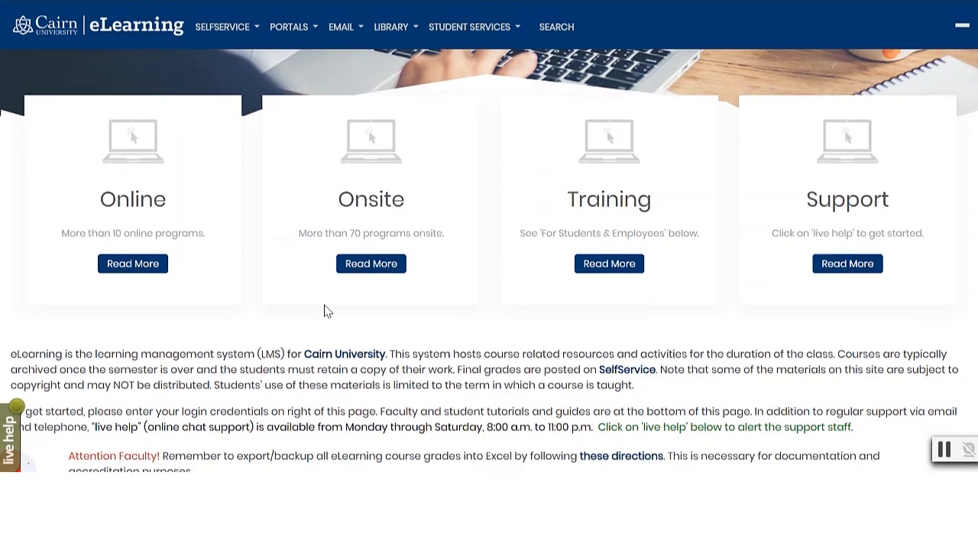
{"action": "scroll", "scroll_direction": "down", "scroll_amount": 3}
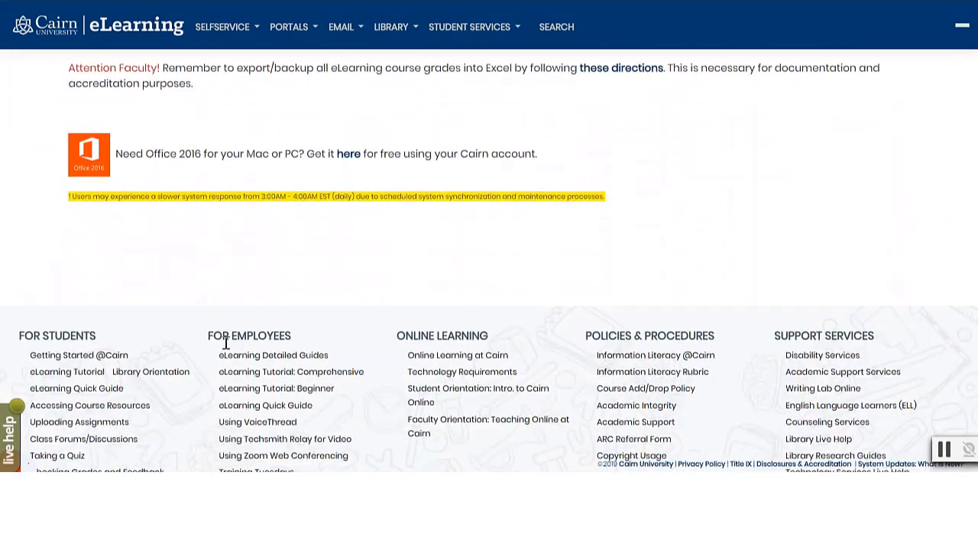
{"action": "scroll", "scroll_direction": "down", "scroll_amount": 3}
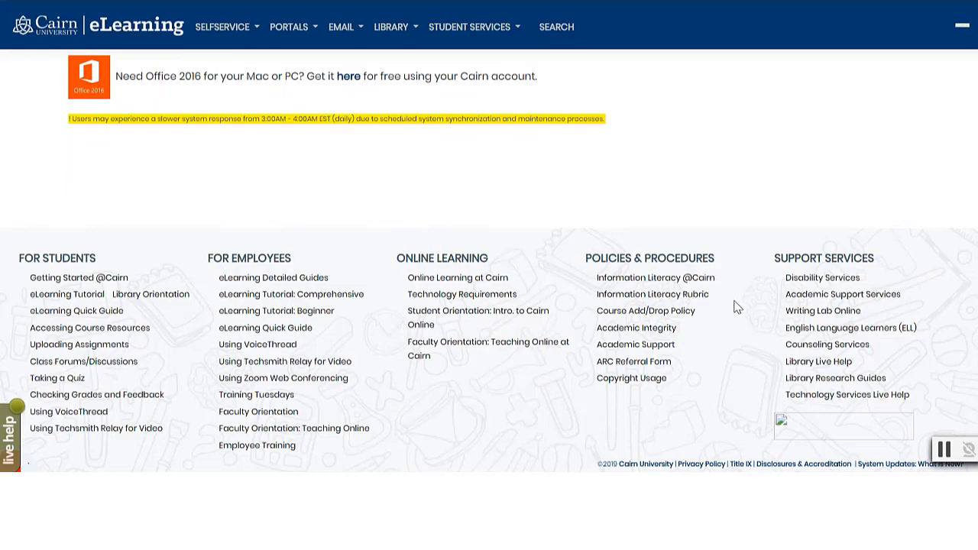
{"action": "scroll", "scroll_direction": "down", "scroll_amount": 3}
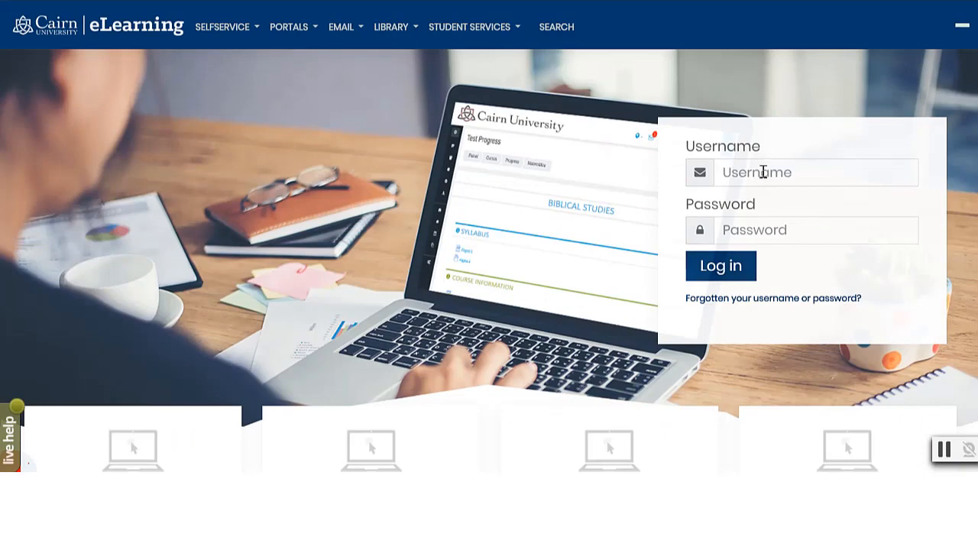
- Enter the saved instructor username (from 'onlin') and the password, then log in
{"action": "left_click", "coordinate": [816, 171]}
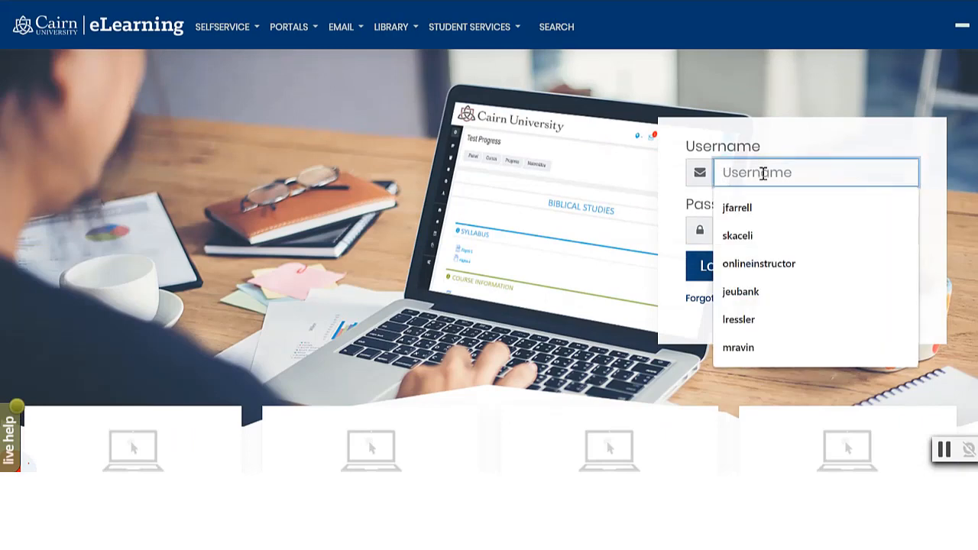
{"action": "type", "text": "onlin"}
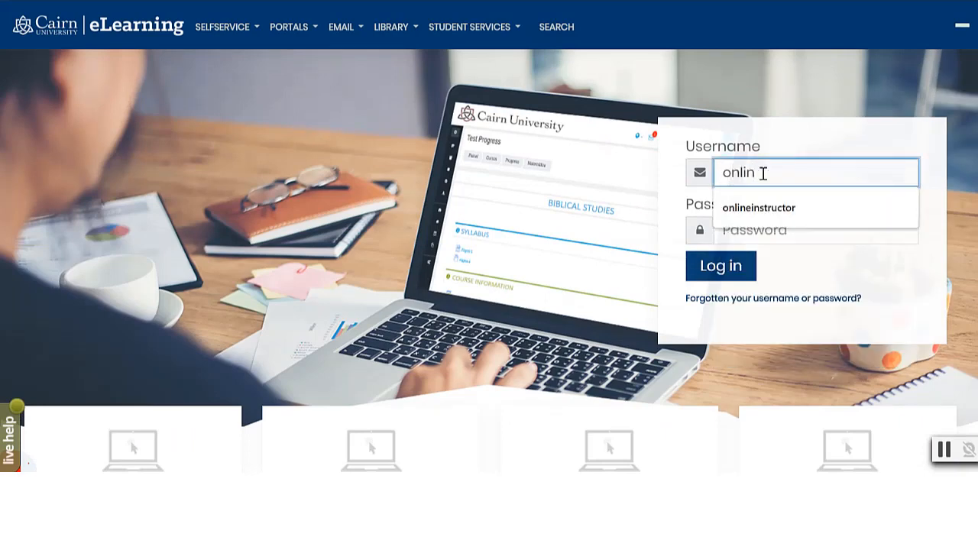
{"action": "left_click", "coordinate": [758, 208]}
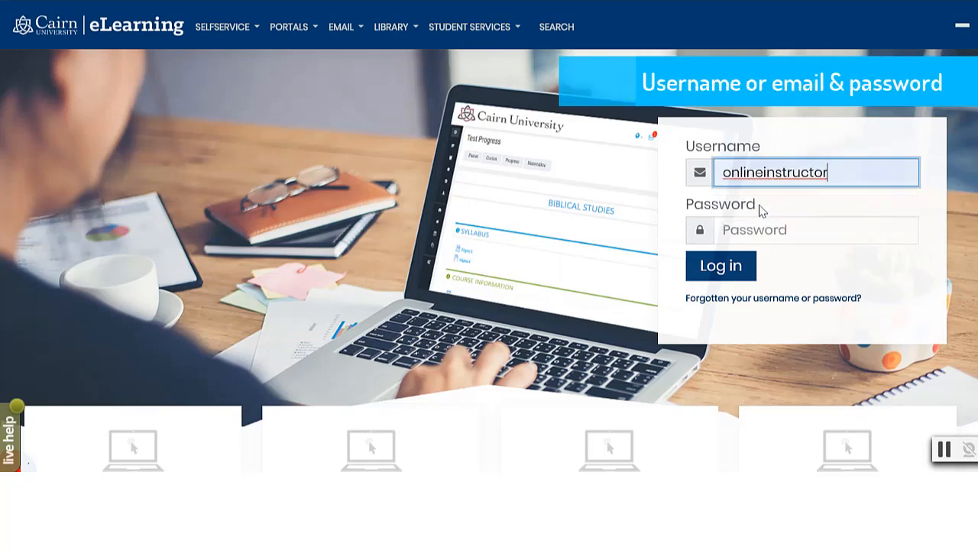
{"action": "left_click", "coordinate": [817, 230]}
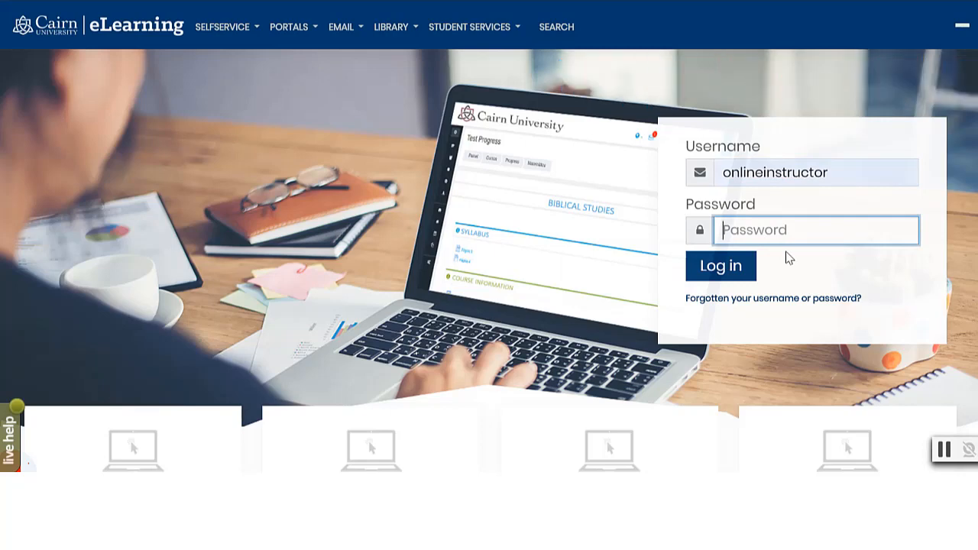
{"action": "type", "text": "password"}
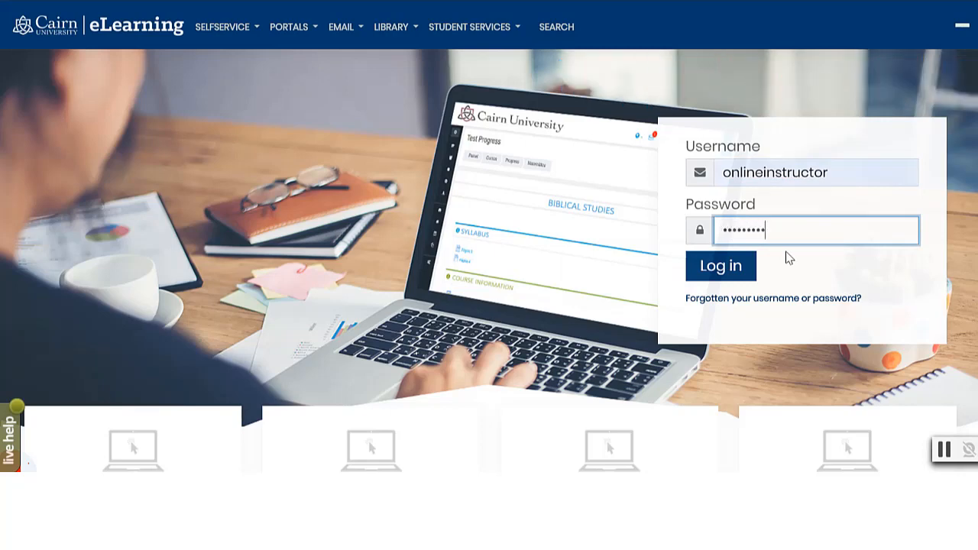
{"action": "left_click", "coordinate": [722, 266]}
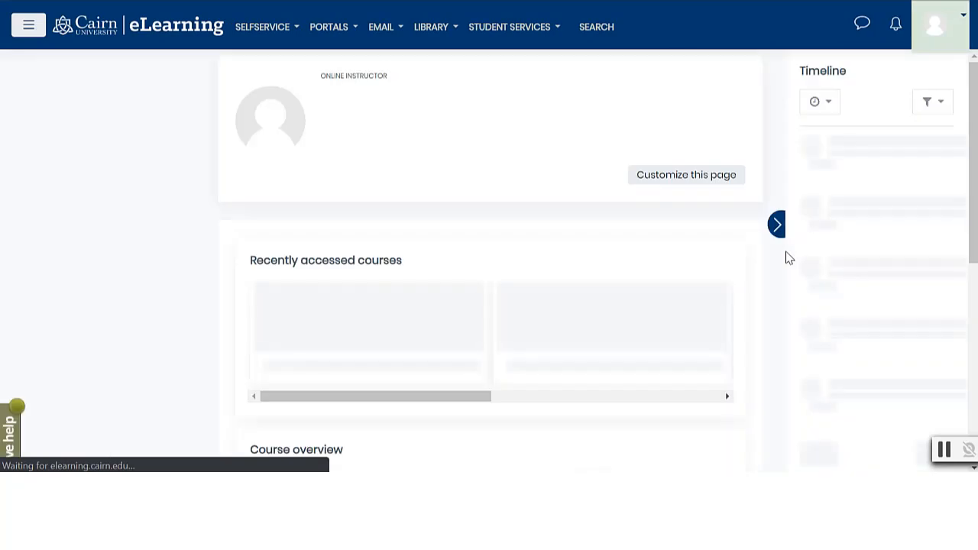
- Show the site navigation drawer and scroll to the Course overview cards with progress
{"action": "left_click", "coordinate": [28, 25]}
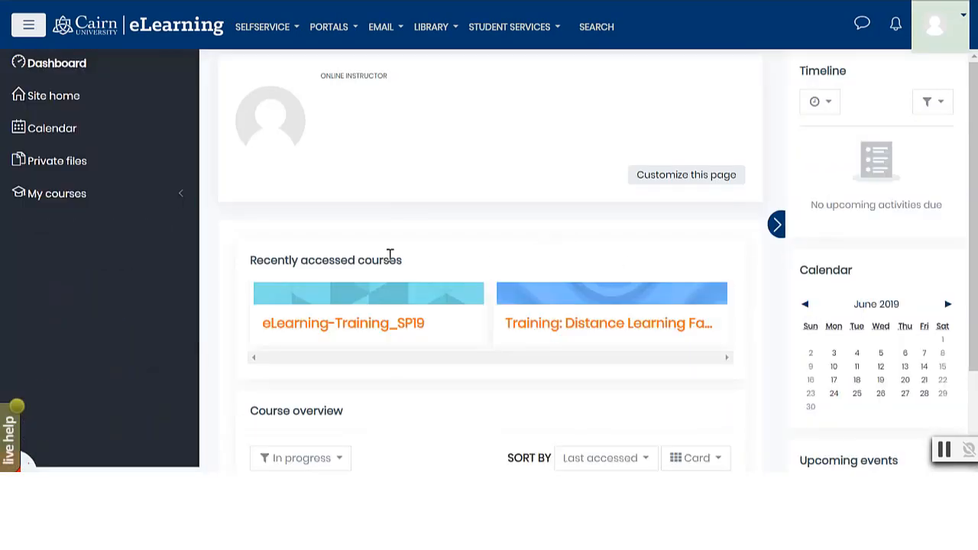
{"action": "scroll", "scroll_direction": "down", "scroll_amount": 3}
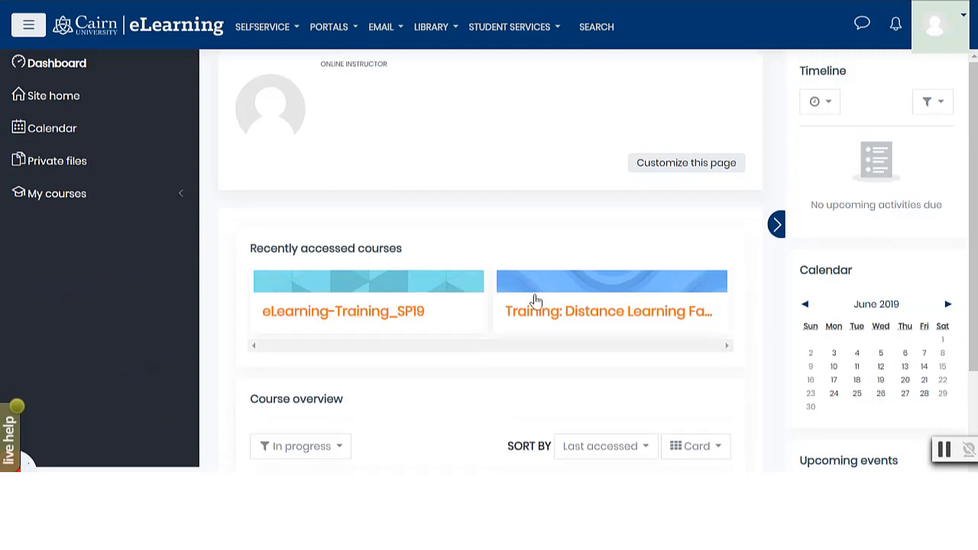
{"action": "scroll", "scroll_direction": "down", "scroll_amount": 3}
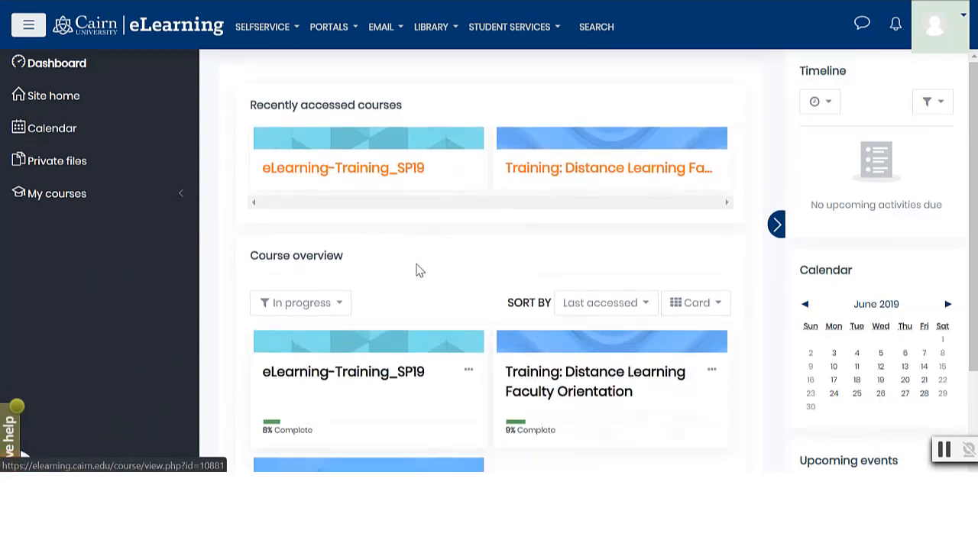